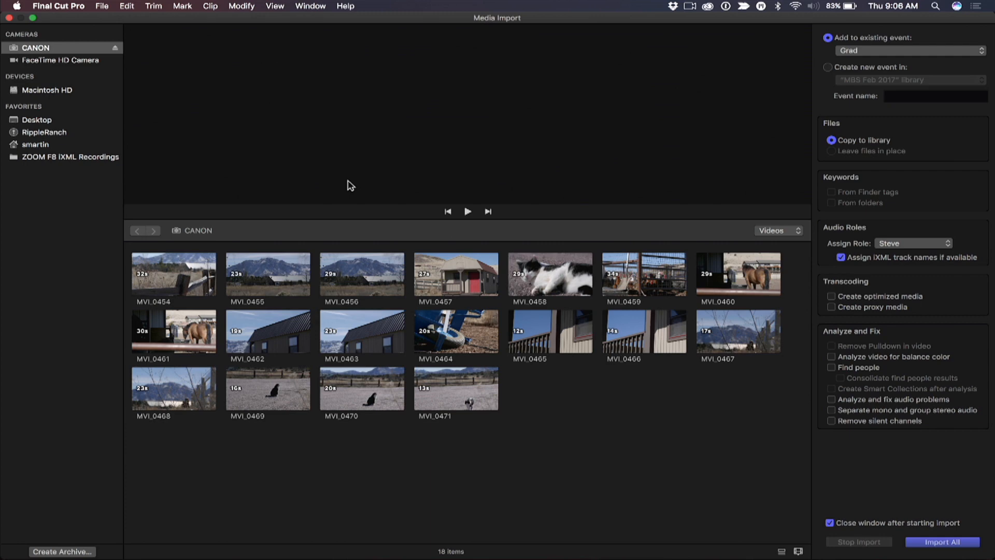
Step: Show the CANON camera's clips in Media Import and preview clip MVI_0454
left_click(35, 48)
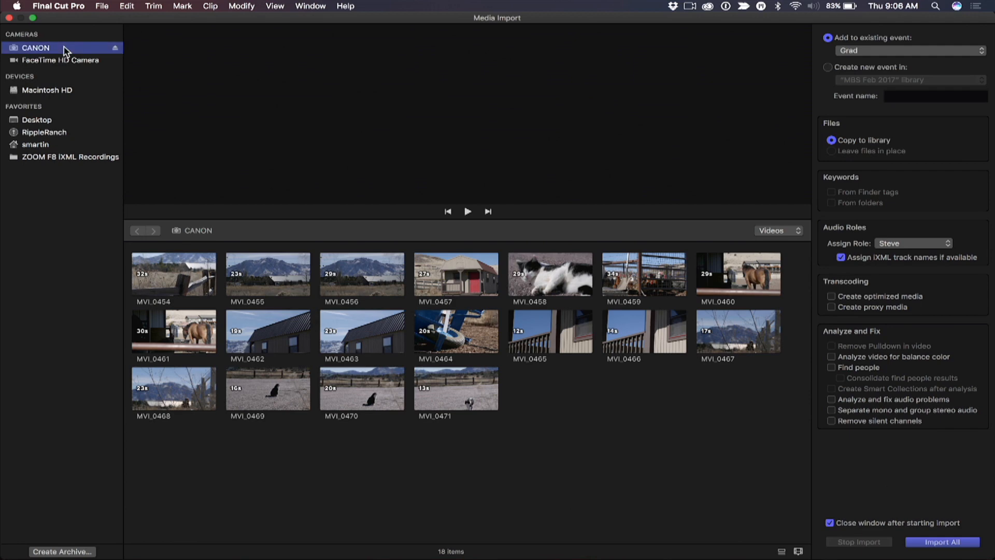
left_click(173, 274)
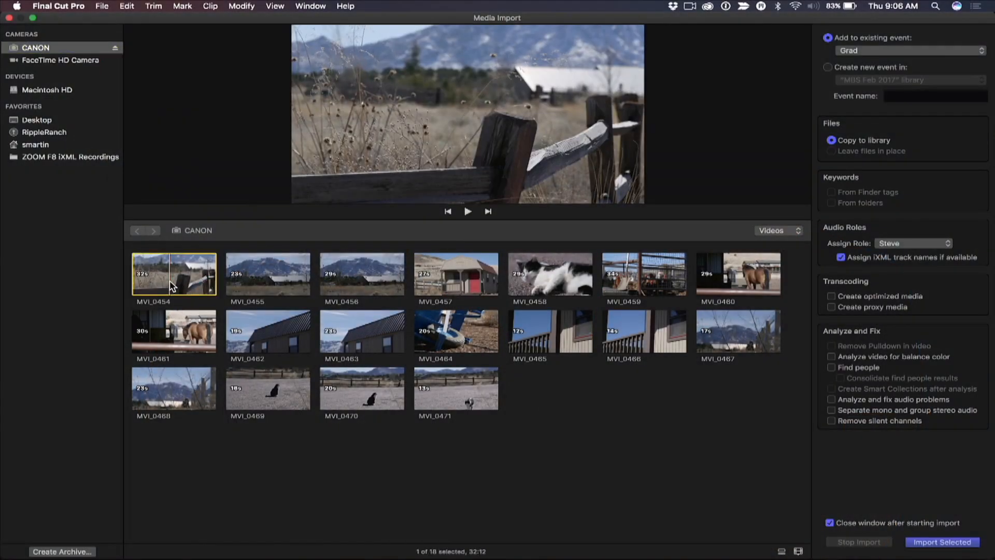
left_click(268, 274)
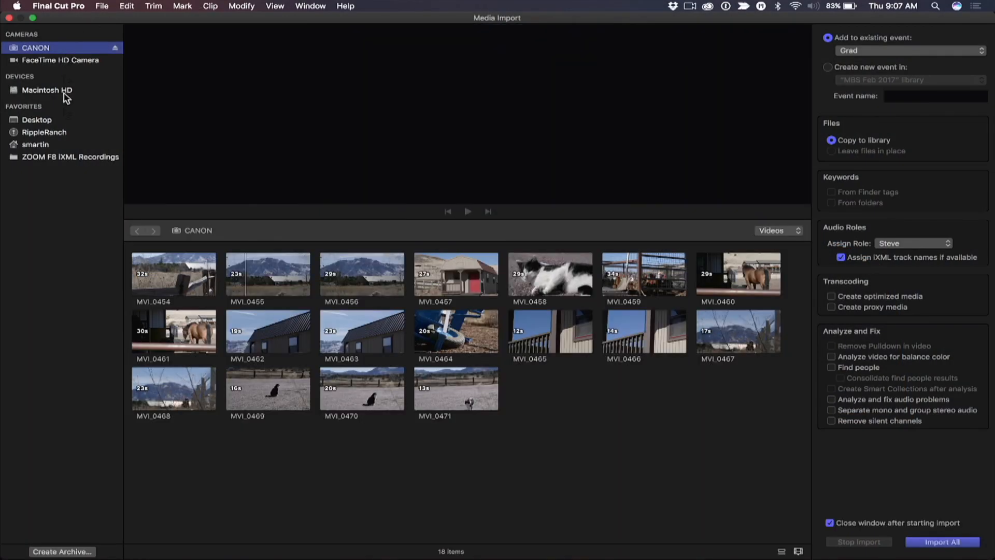
mouse_move(54, 553)
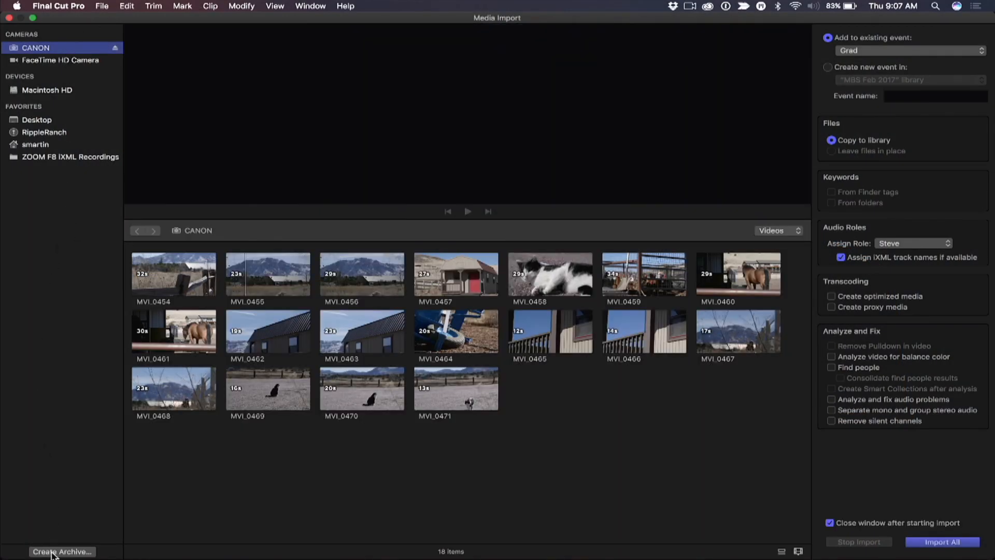
mouse_move(76, 484)
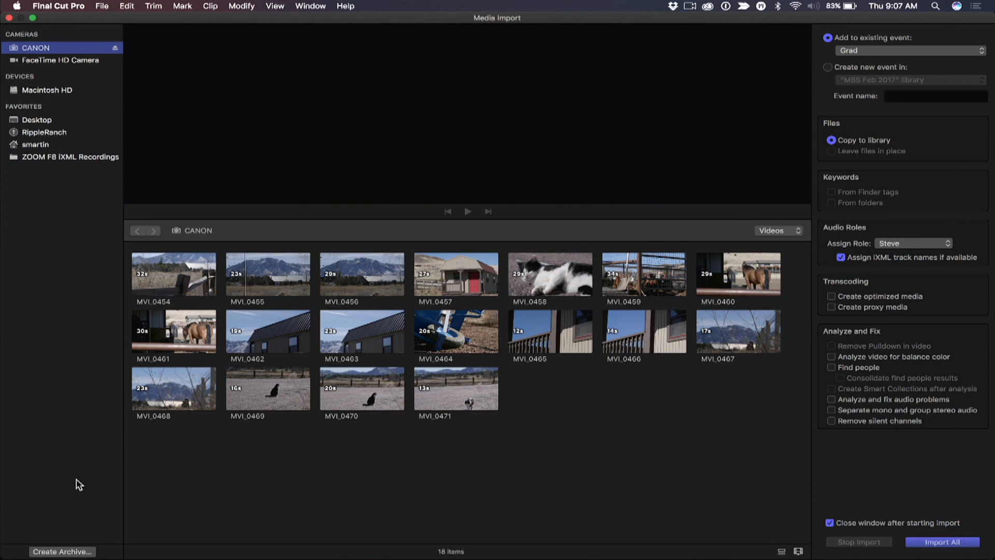
Step: Switch to Finder, inspect the CANON archive, then option-drag a copy onto the desktop
key("cmd+tab")
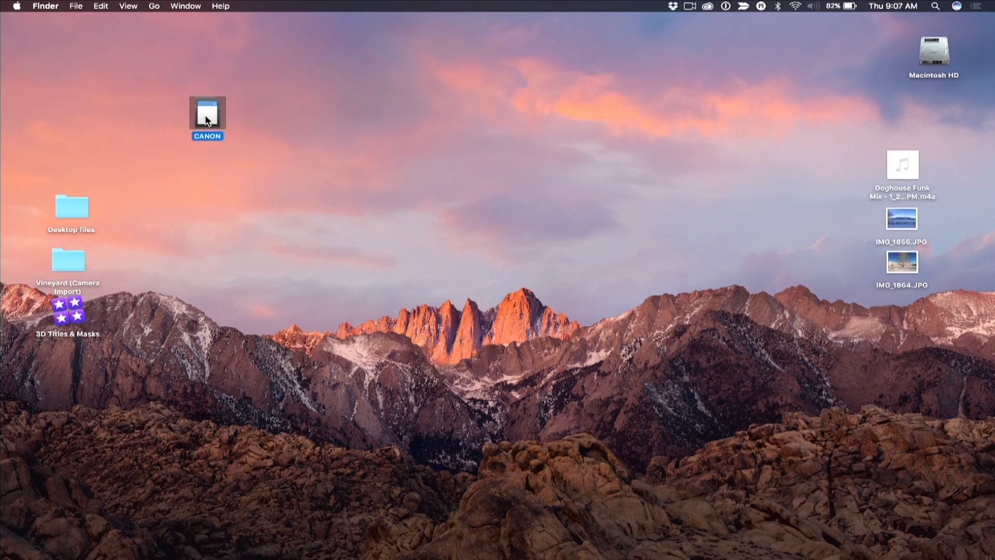
double_click(208, 113)
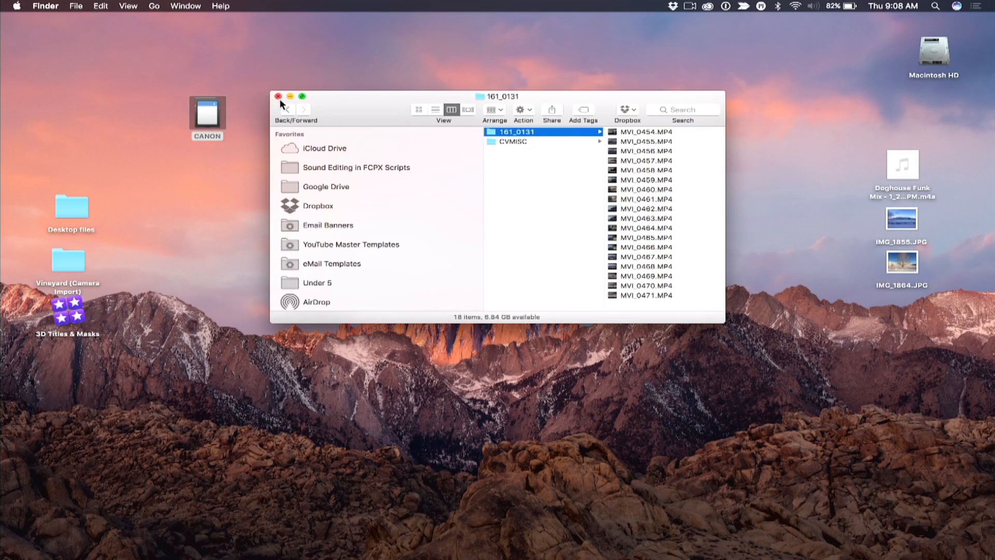
left_click(278, 95)
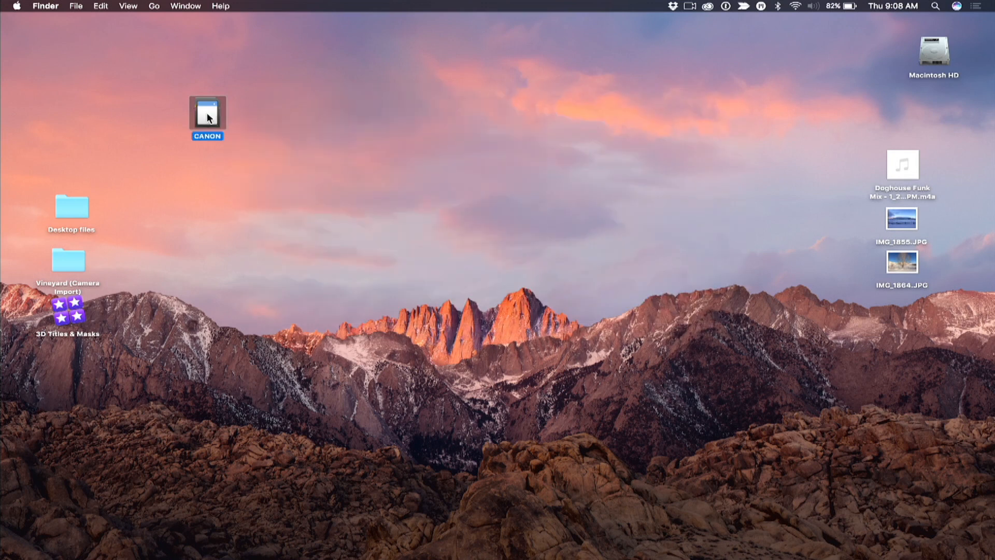
left_click_drag(208, 117, 347, 115)
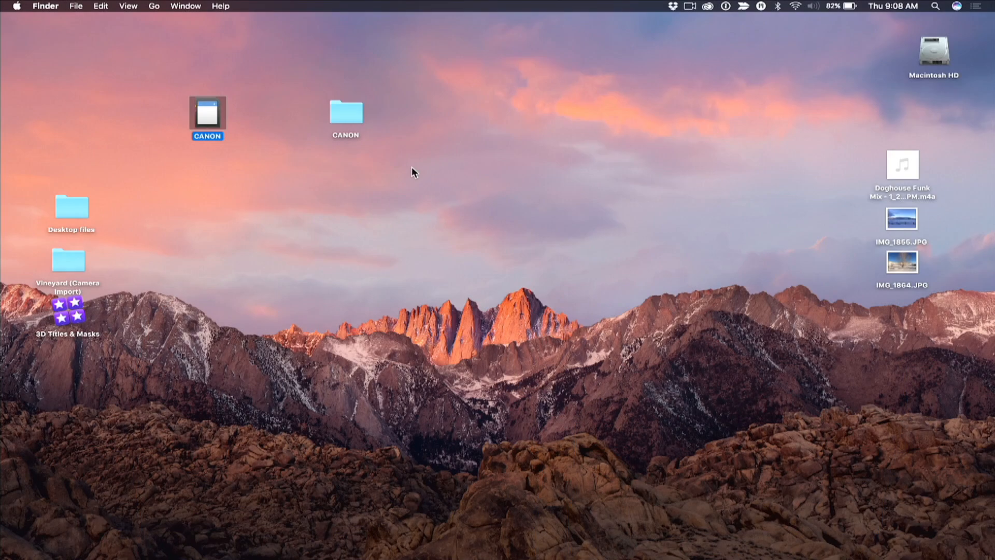
Step: Back in Media Import, browse Desktop, expand the CANON folder and preview MVI_0456
double_click(207, 113)
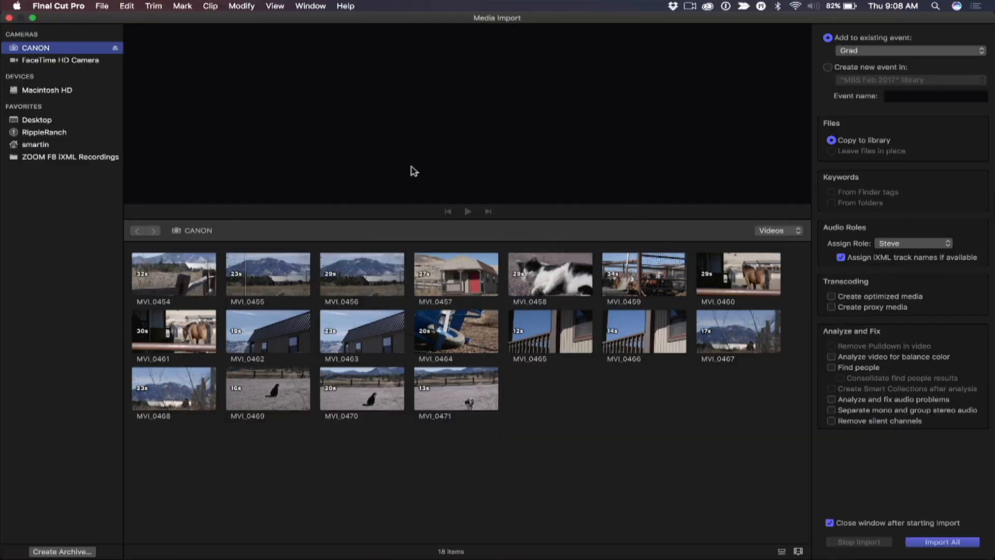
mouse_move(44, 127)
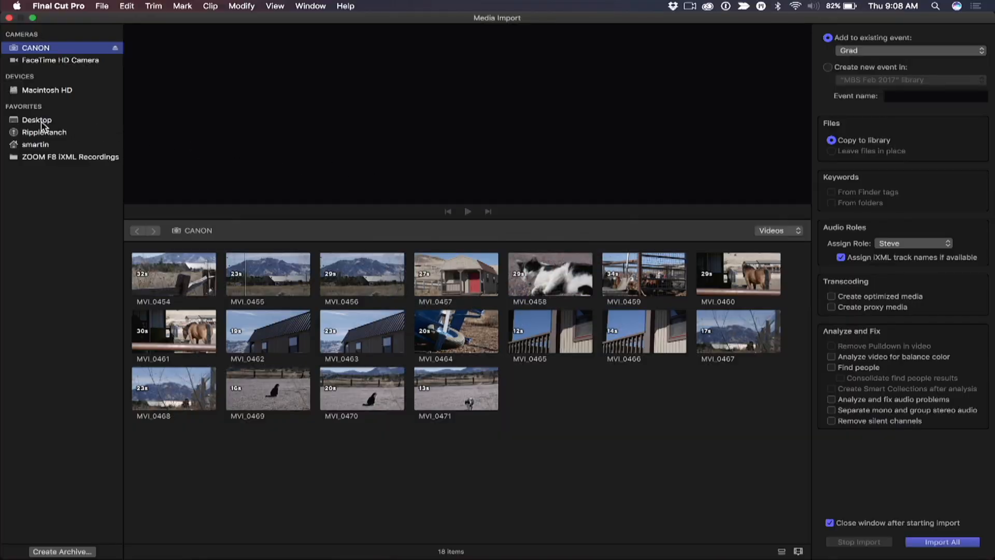
left_click(36, 119)
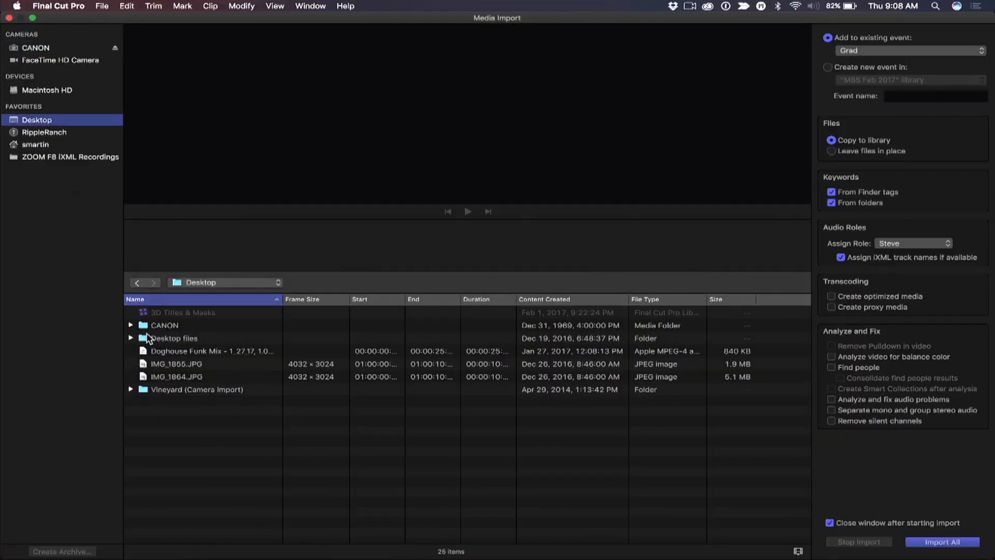
left_click(163, 325)
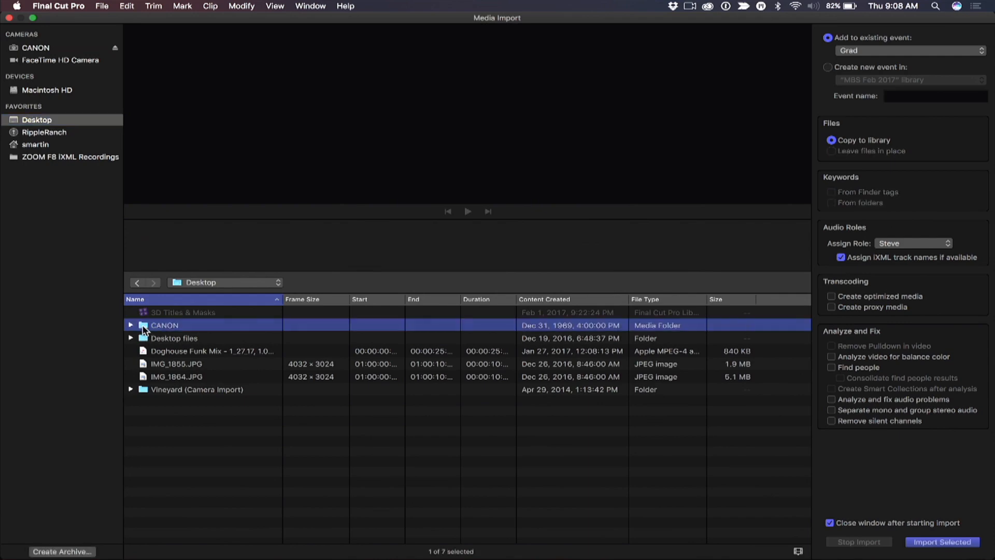
mouse_move(171, 318)
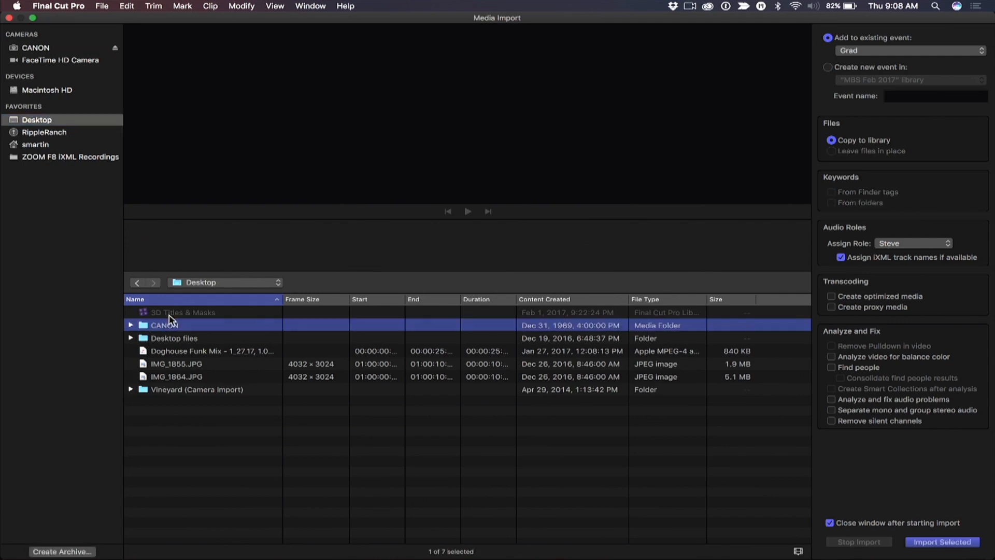
left_click(130, 324)
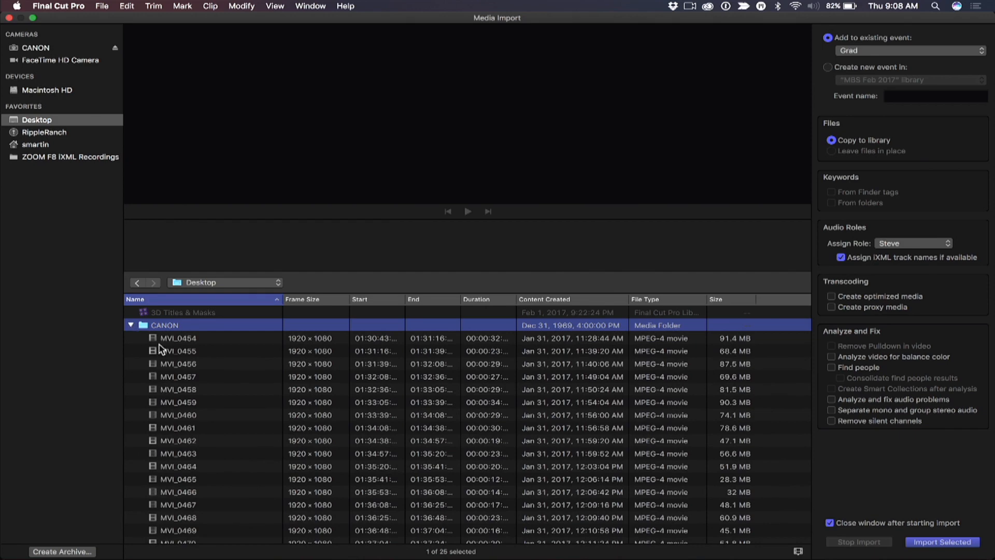
left_click(177, 363)
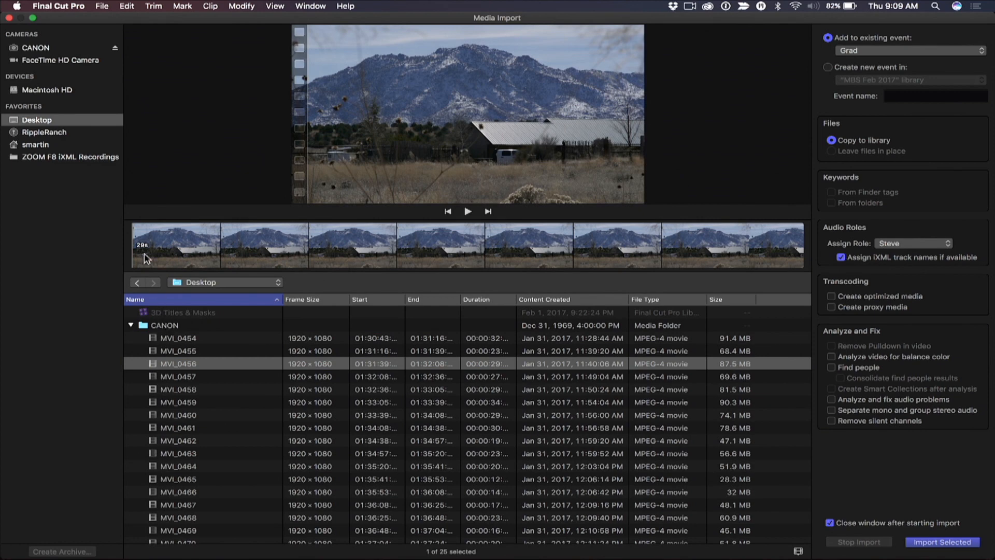
mouse_move(222, 242)
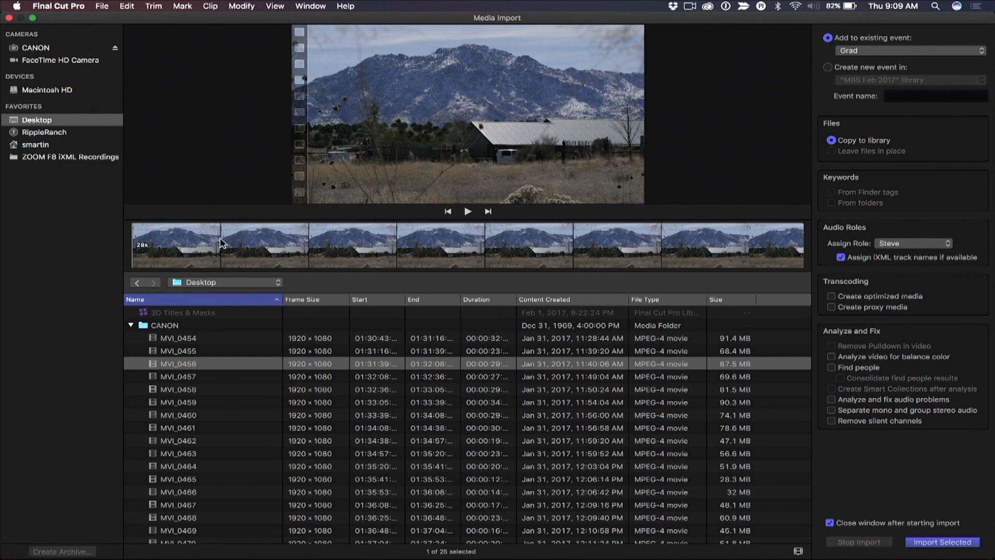
Step: Mark a range in MVI_0456, preview MVI_0462 and MVI_0465, then switch to the desktop
left_click_drag(218, 245, 344, 246)
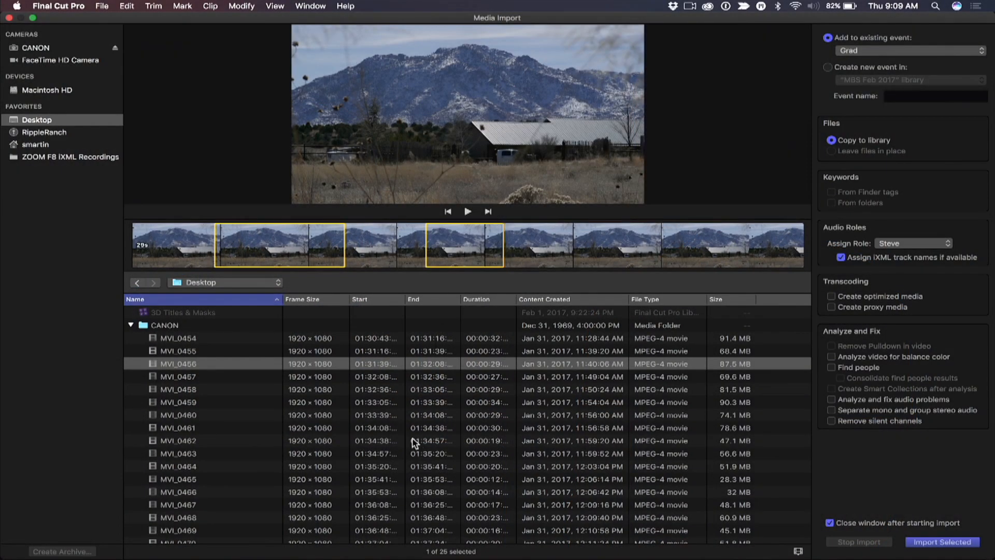
left_click(178, 440)
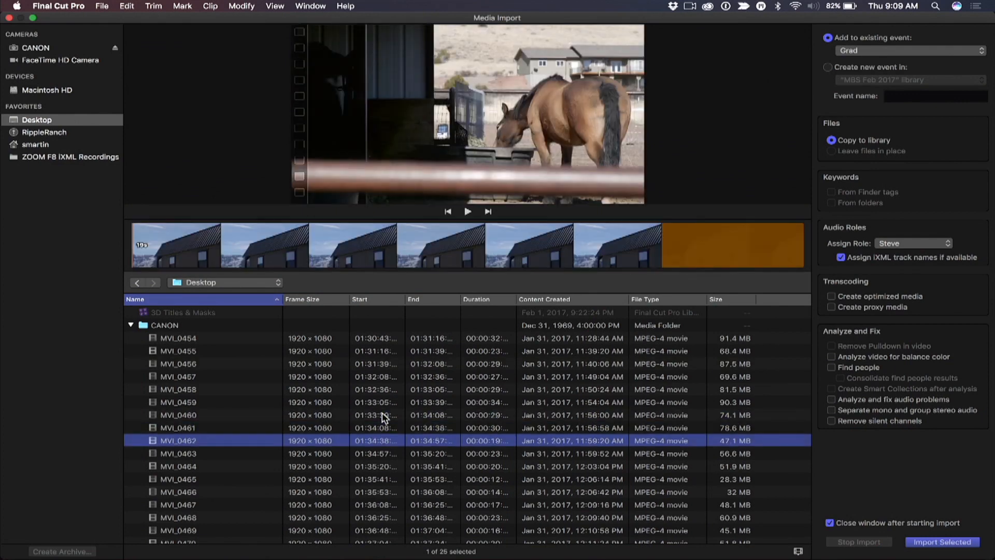
left_click(178, 479)
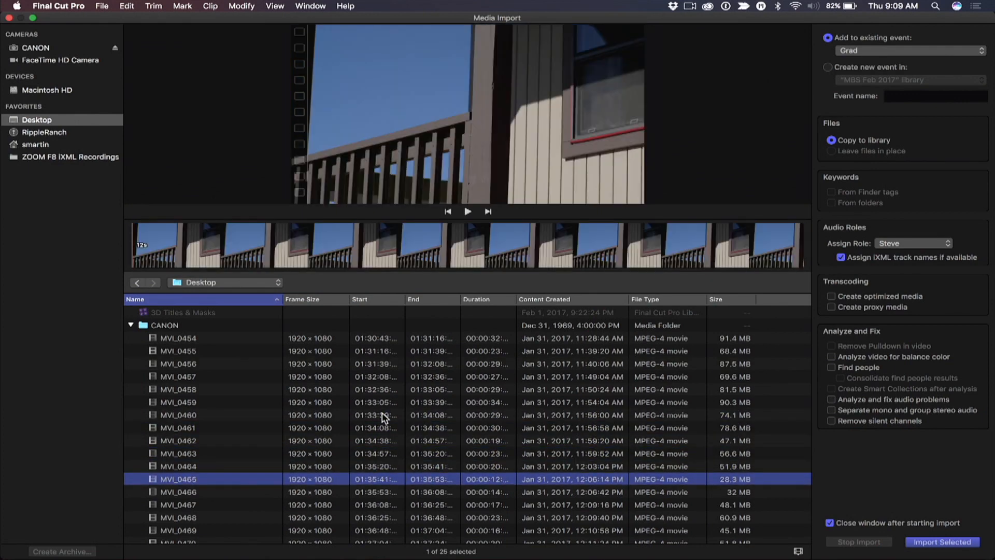
left_click(179, 466)
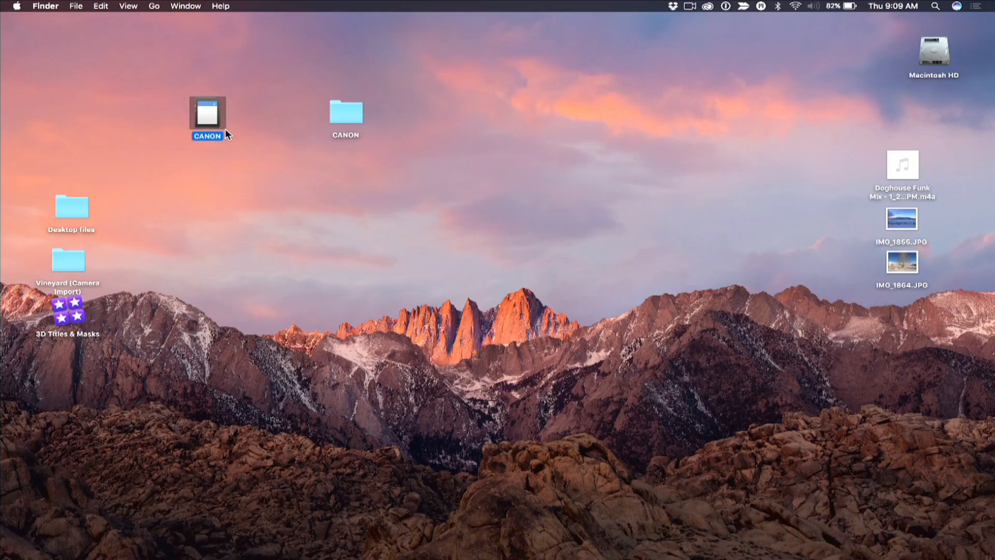
Step: Open the CANON archive in Finder and select clips MVI_0469 through MVI_0471 for deletion
double_click(207, 114)
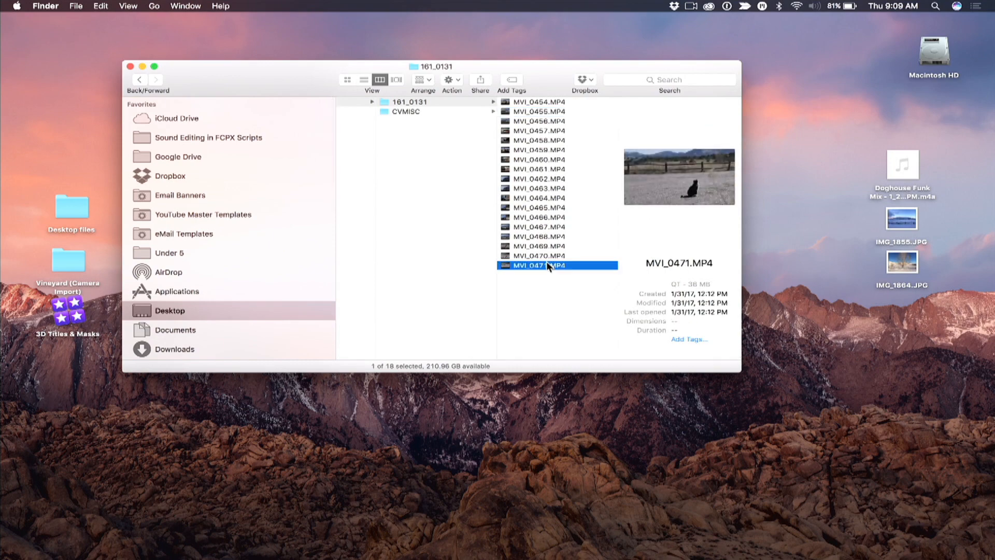
left_click(539, 246)
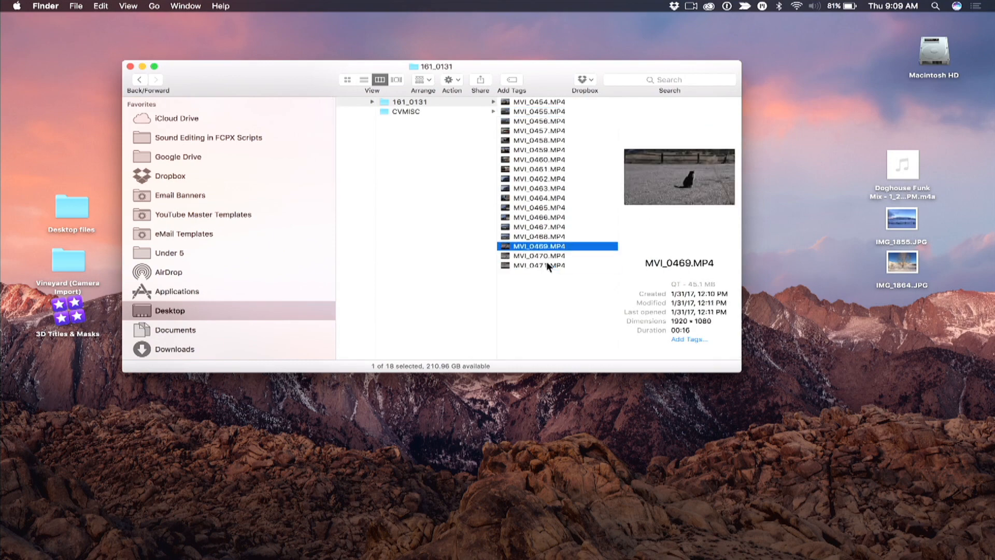
left_click(547, 264)
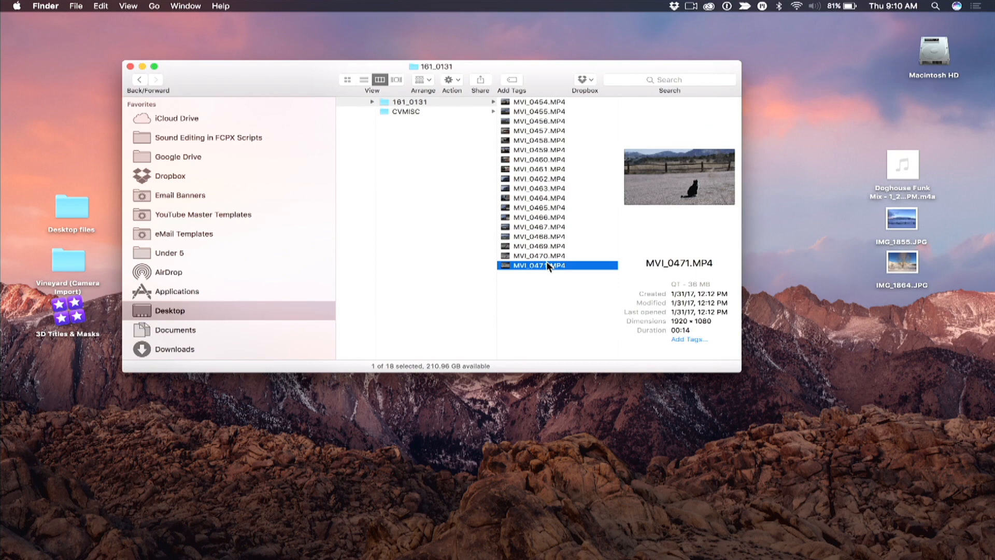
left_click(539, 255)
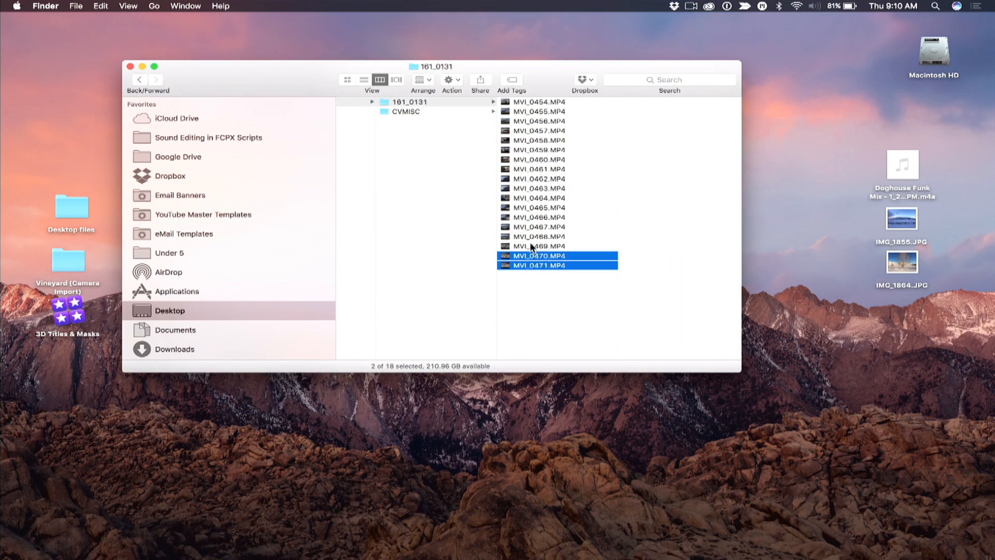
Step: Select the next clips MVI_0462 and MVI_0464 in the archive's clip folder
left_click(540, 178)
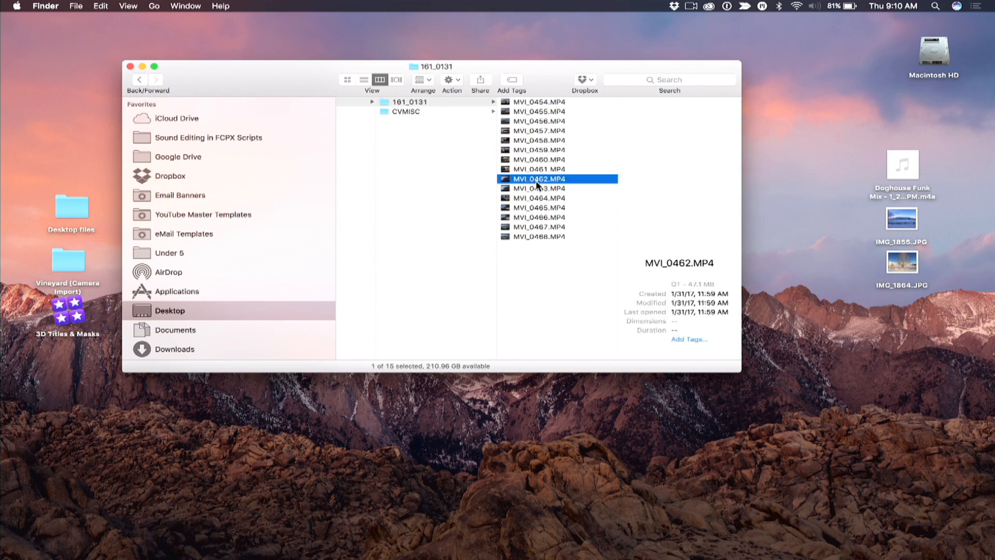
left_click(539, 188)
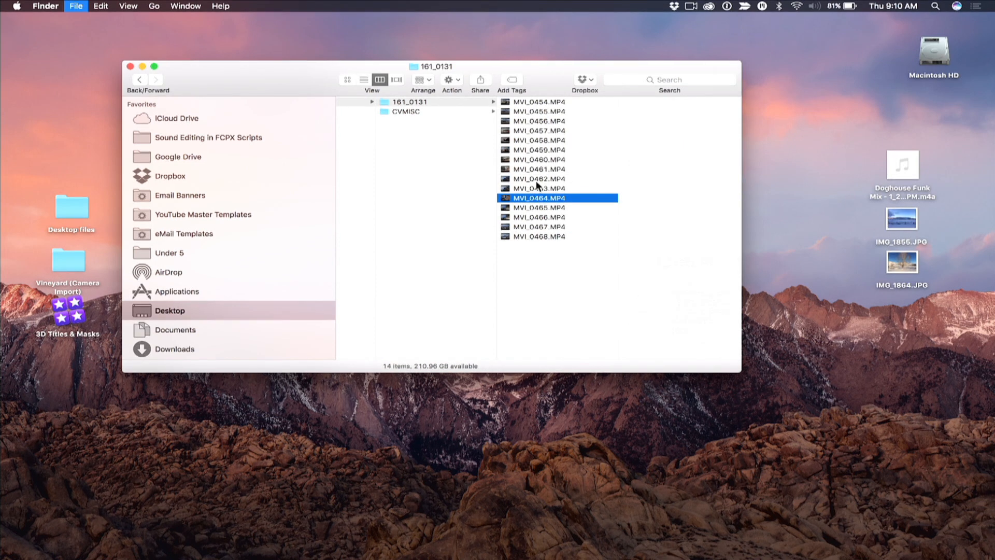
left_click(539, 178)
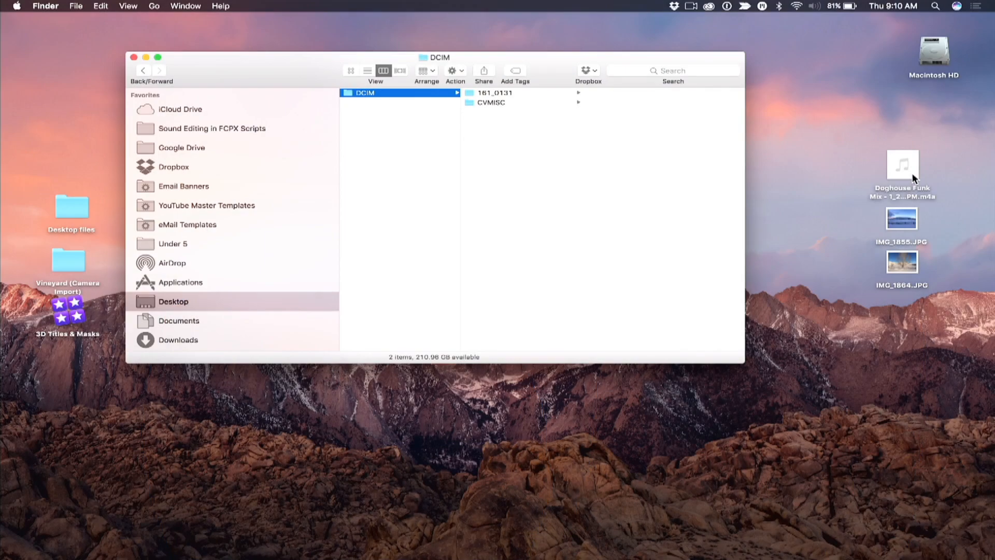
Step: Select the music track on the desktop to add it to the DCIM folder
left_click(901, 164)
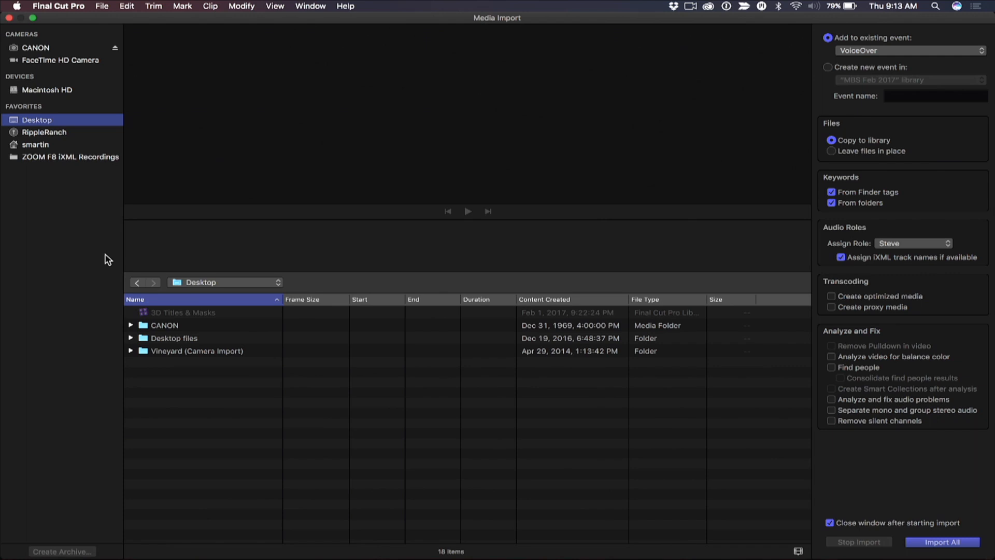
mouse_move(91, 132)
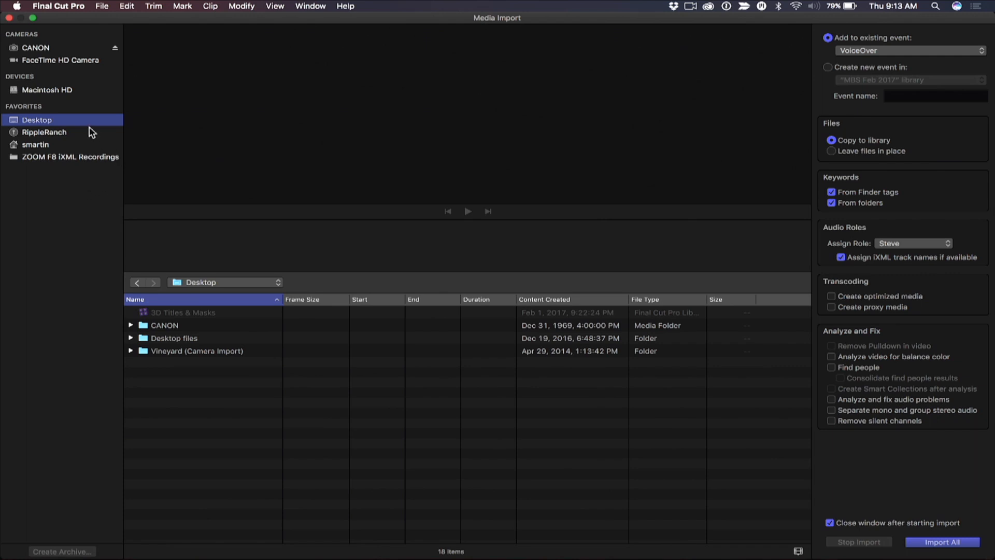
mouse_move(148, 282)
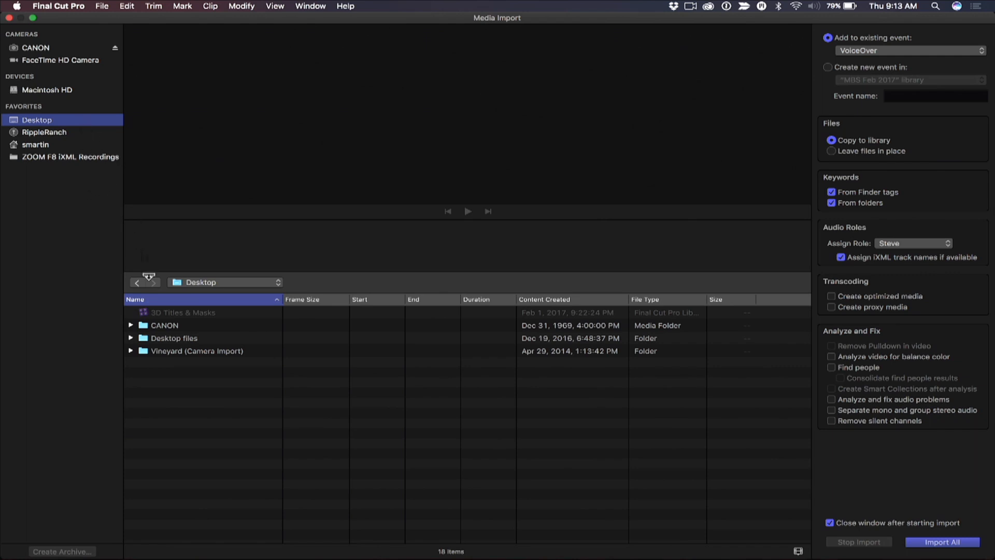
Step: Select the CANON folder under the Desktop favorite in Media Import
left_click(164, 324)
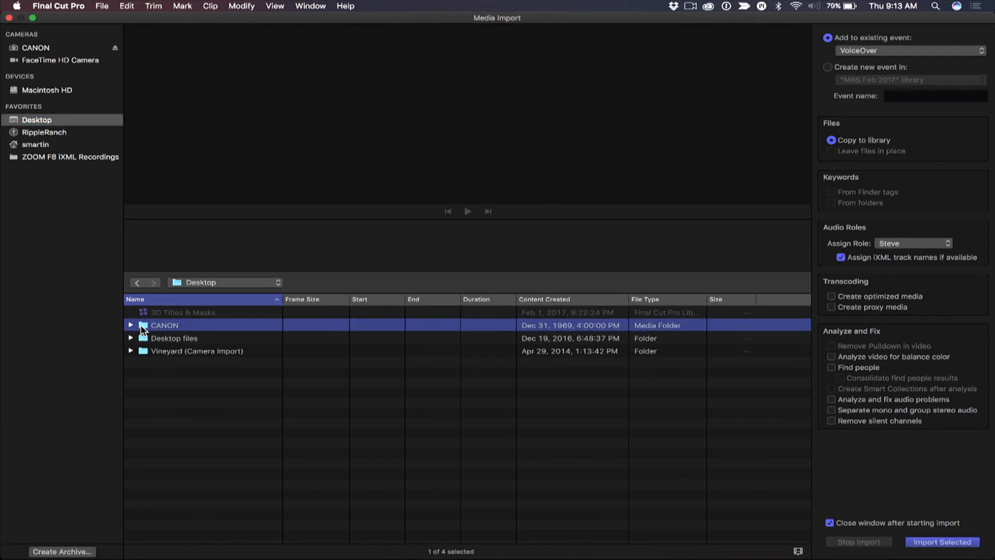
mouse_move(134, 330)
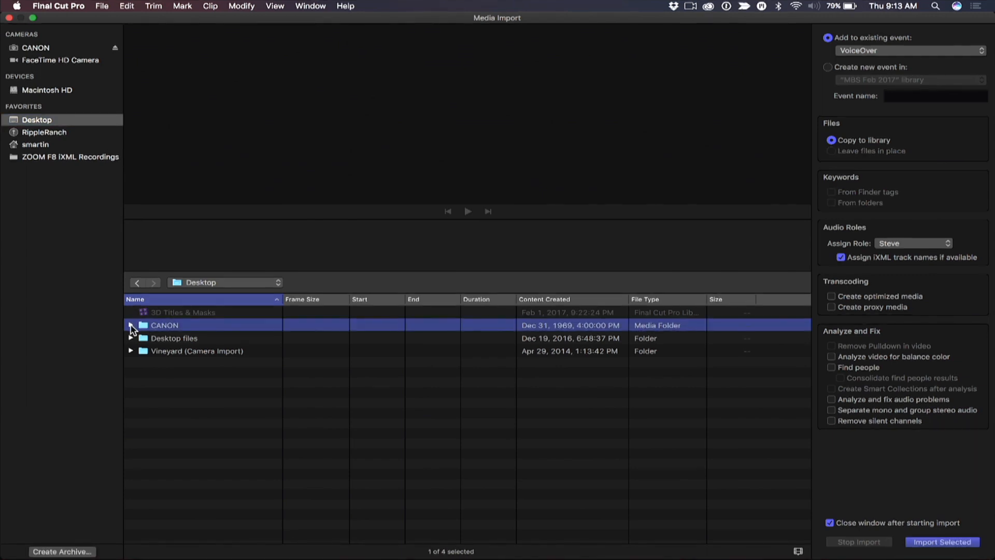
Step: Expand CANON and preview clips MVI_0454, 0456, 0461, 0467 and 0466
left_click(130, 325)
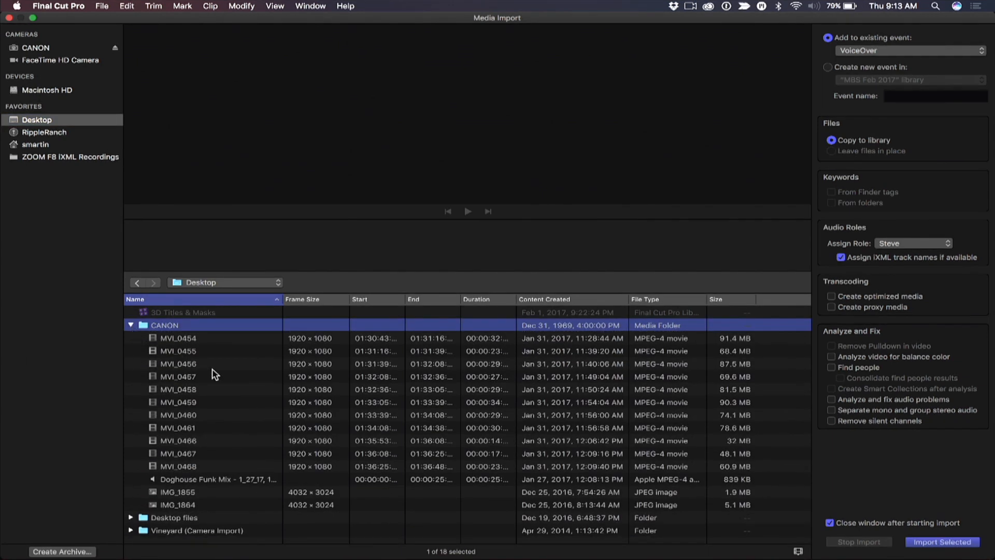
left_click(177, 338)
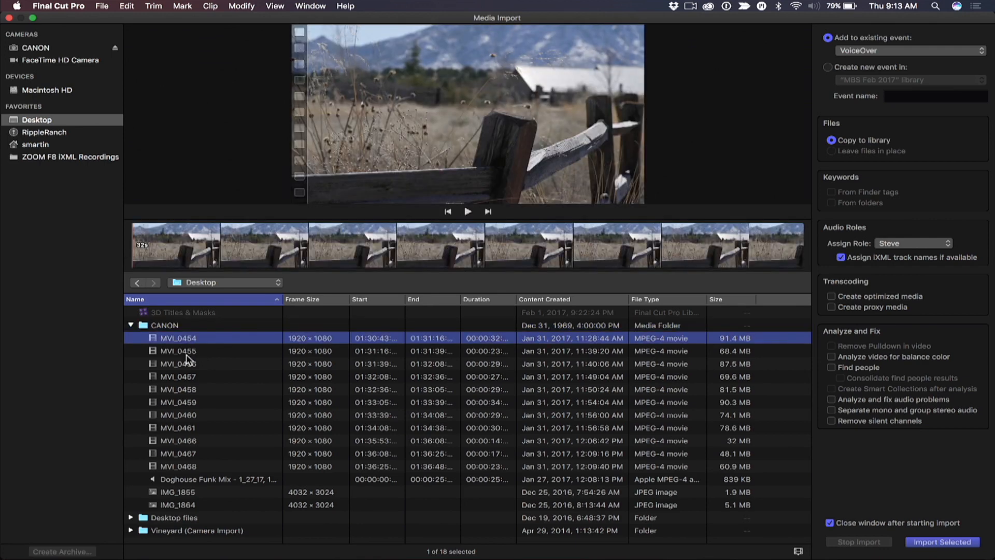
left_click(177, 364)
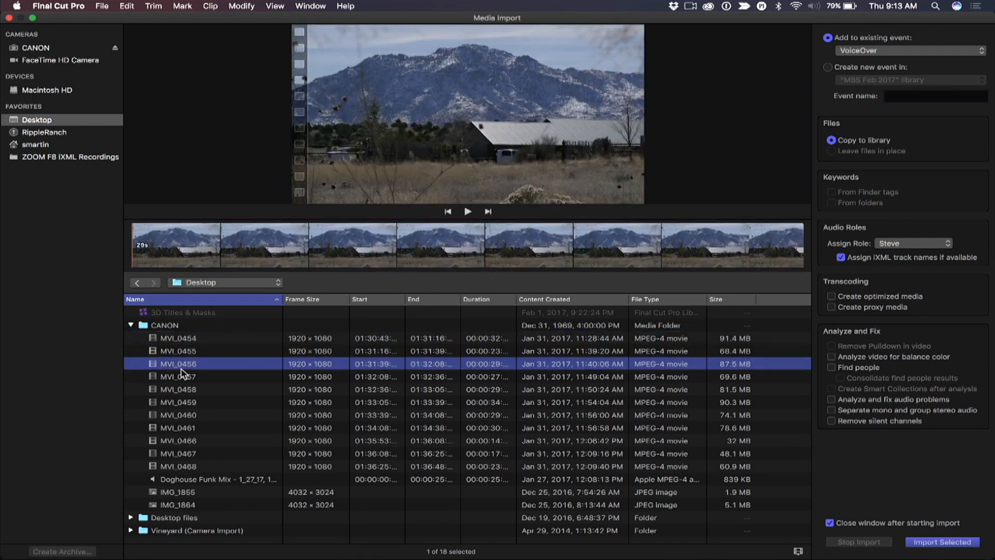
left_click(177, 427)
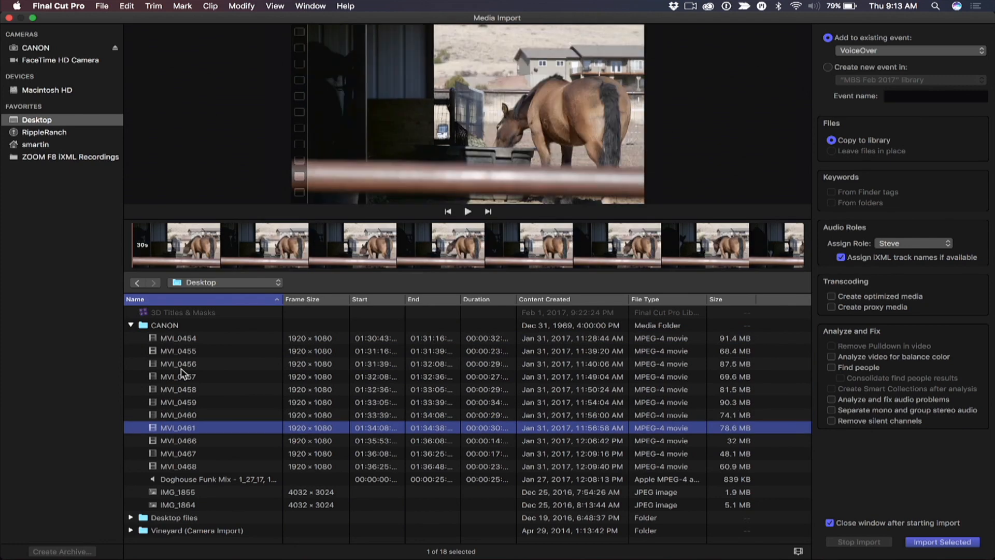
left_click(178, 453)
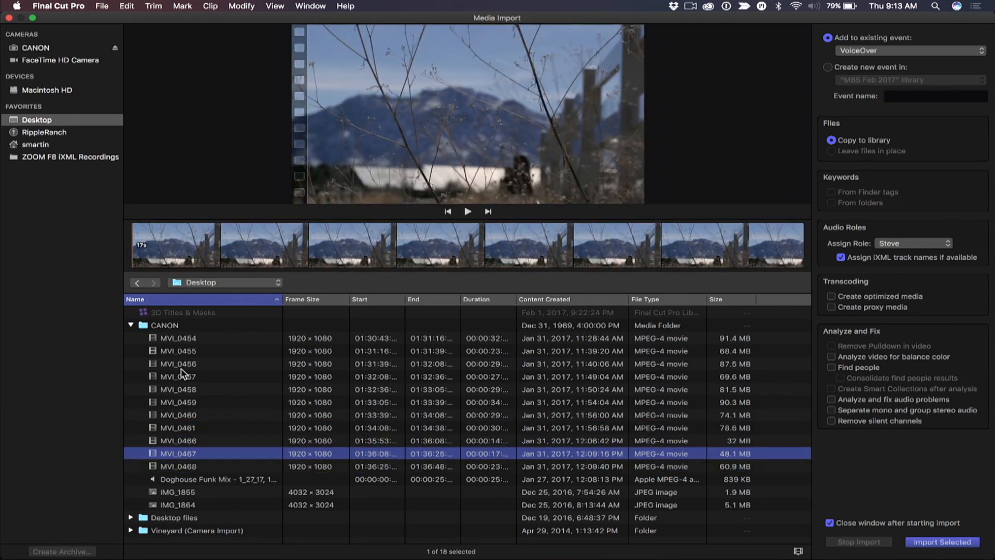
left_click(177, 441)
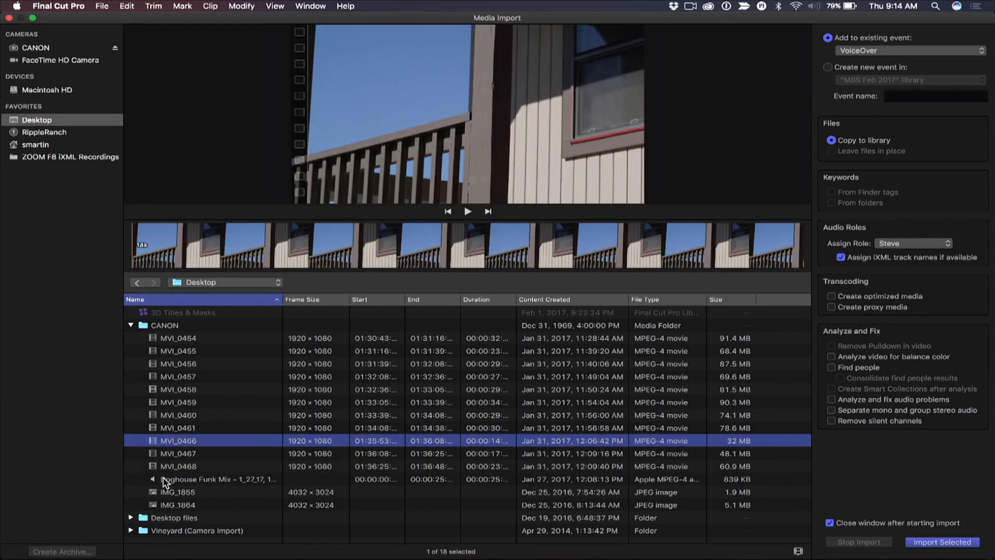
Step: Preview the Doughouse Funk Mix track and photos IMG_1864, IMG_1855, then reselect CANON
left_click(218, 479)
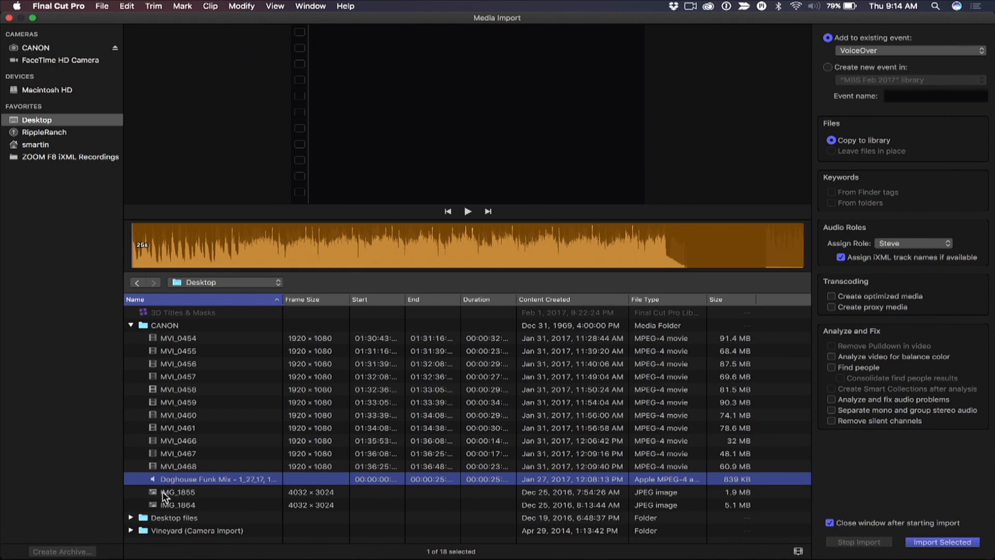
left_click(178, 505)
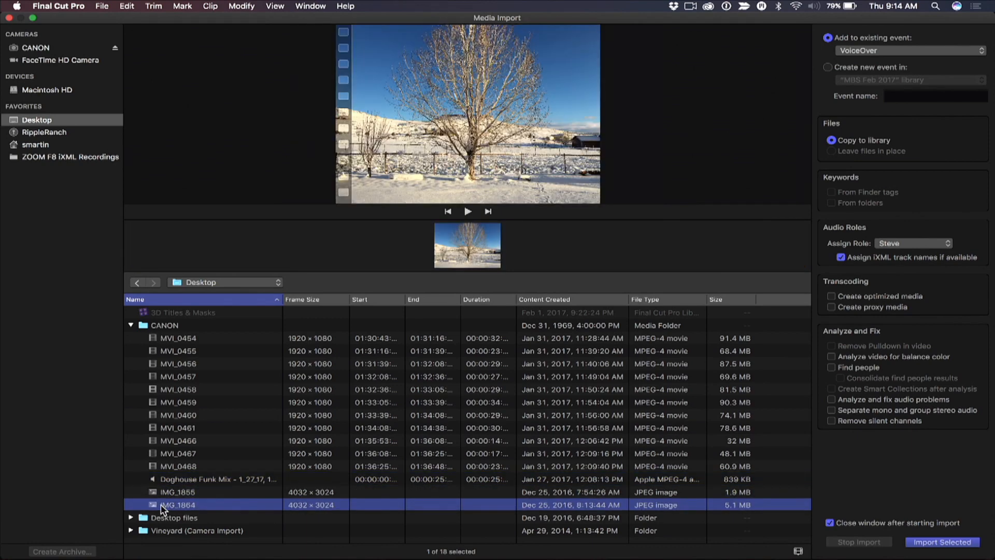
left_click(177, 495)
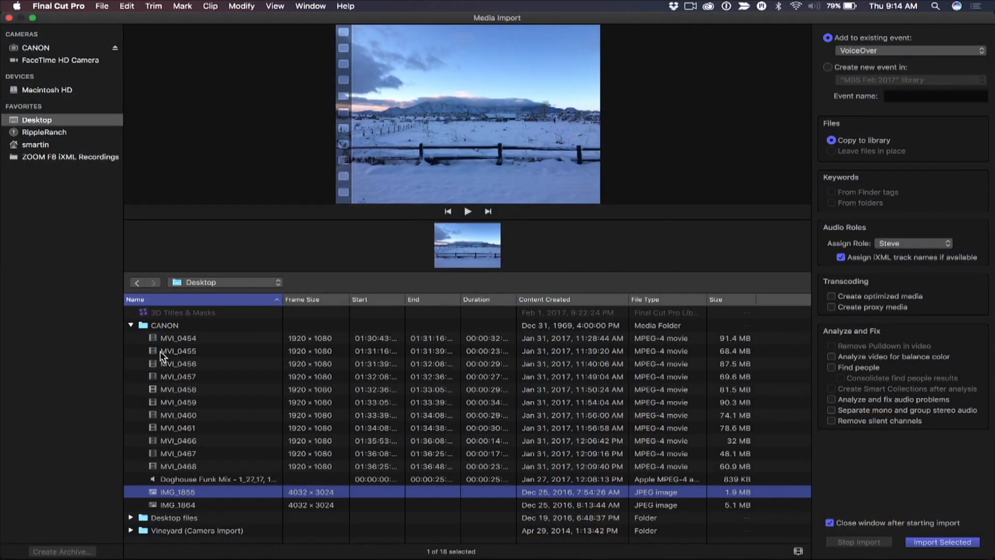
left_click(164, 324)
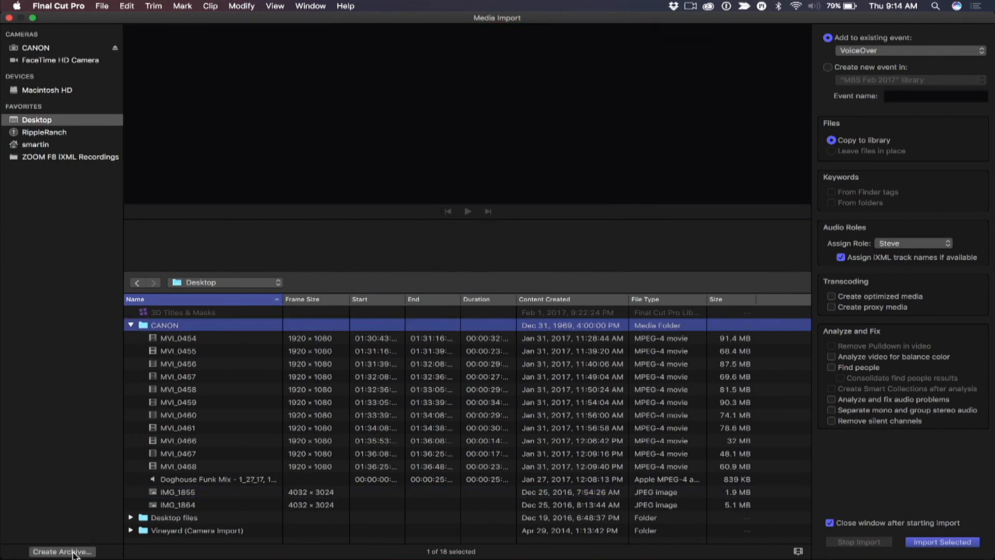
Step: Create a camera archive named CANON-COPY on the Desktop, added to favorites
left_click(62, 551)
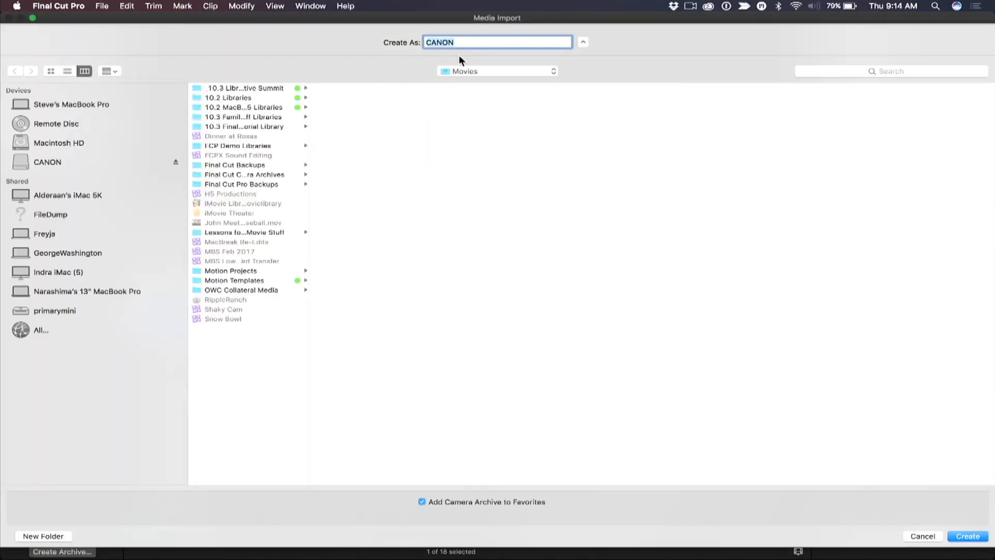
left_click(498, 41)
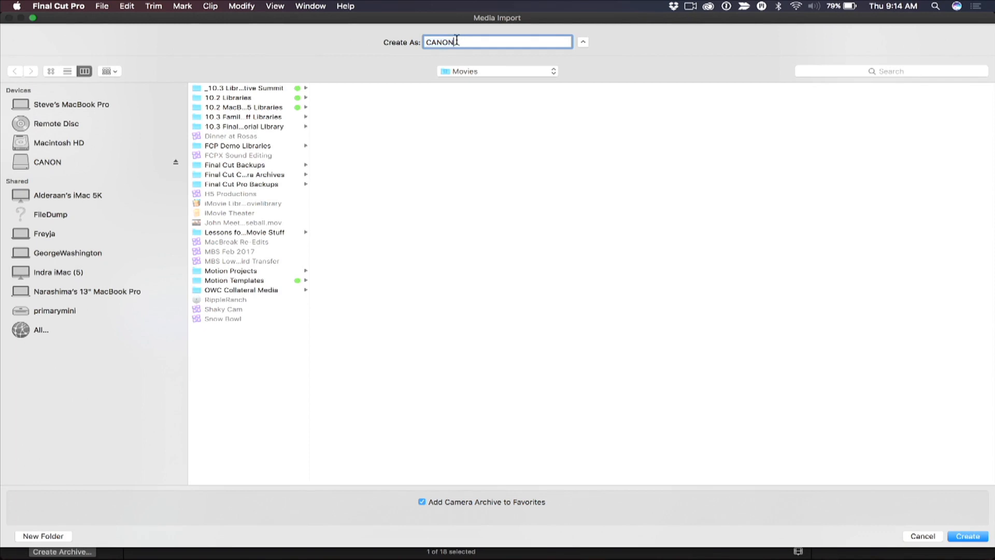
type("-COPY")
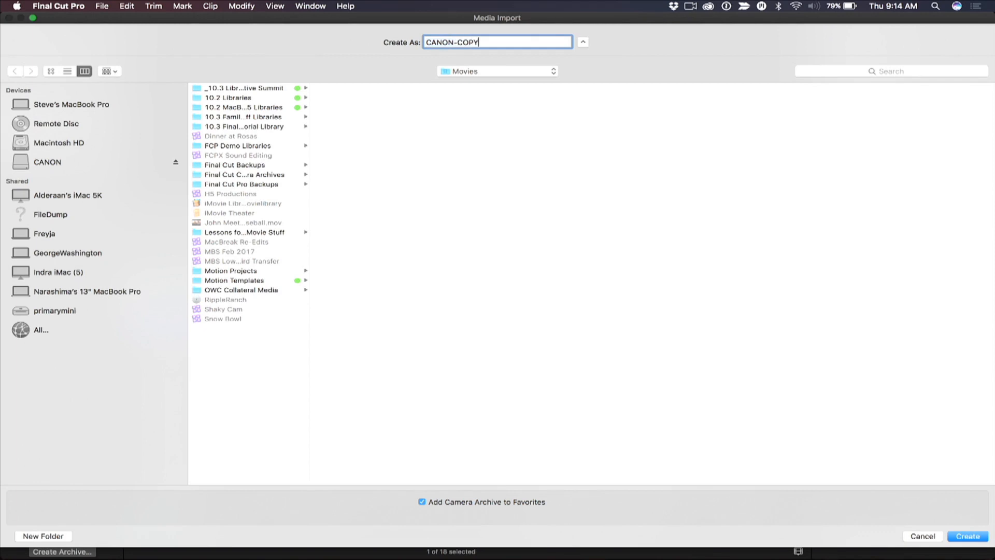
left_click(58, 142)
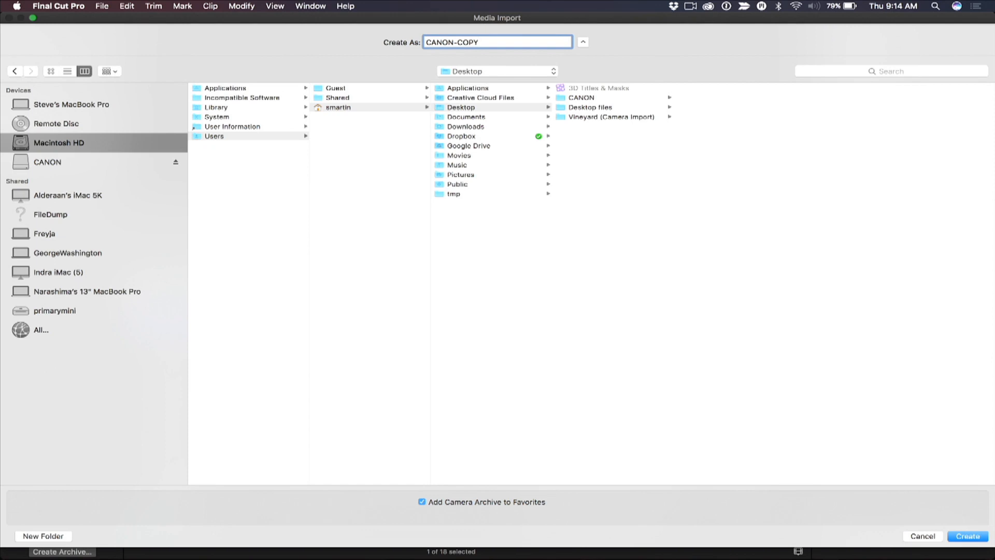
left_click(965, 535)
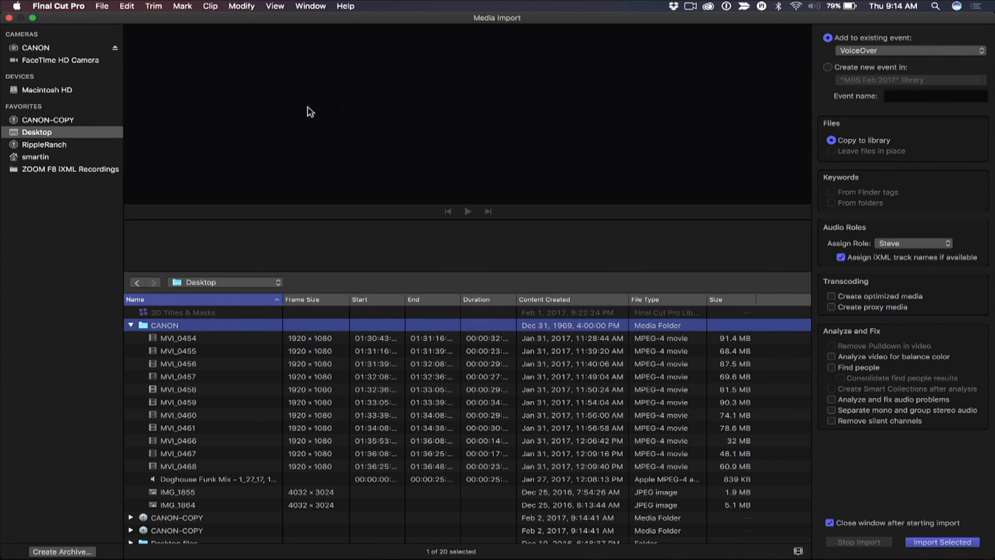
mouse_move(30, 111)
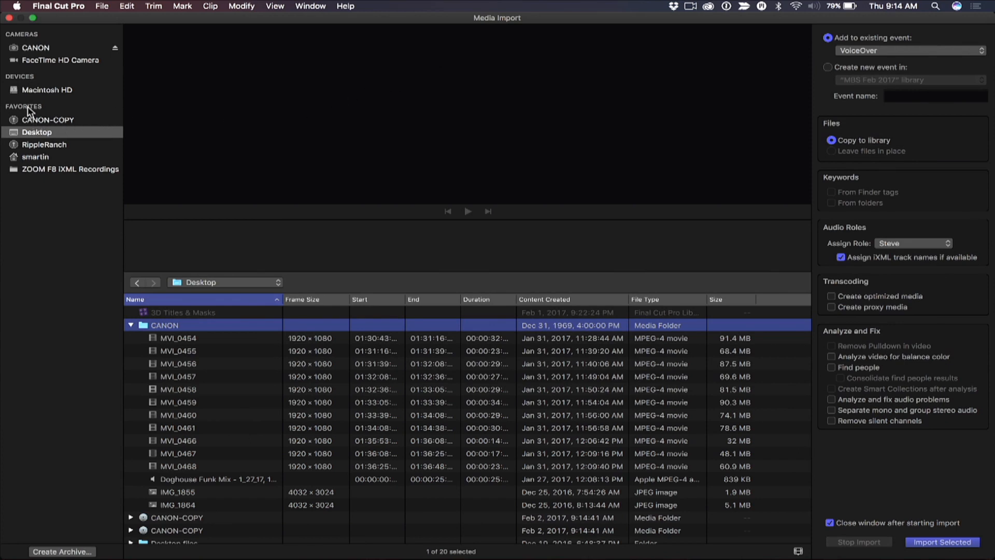
Step: Open the CANON-COPY archive from Favorites to show its 11 clips
left_click(48, 120)
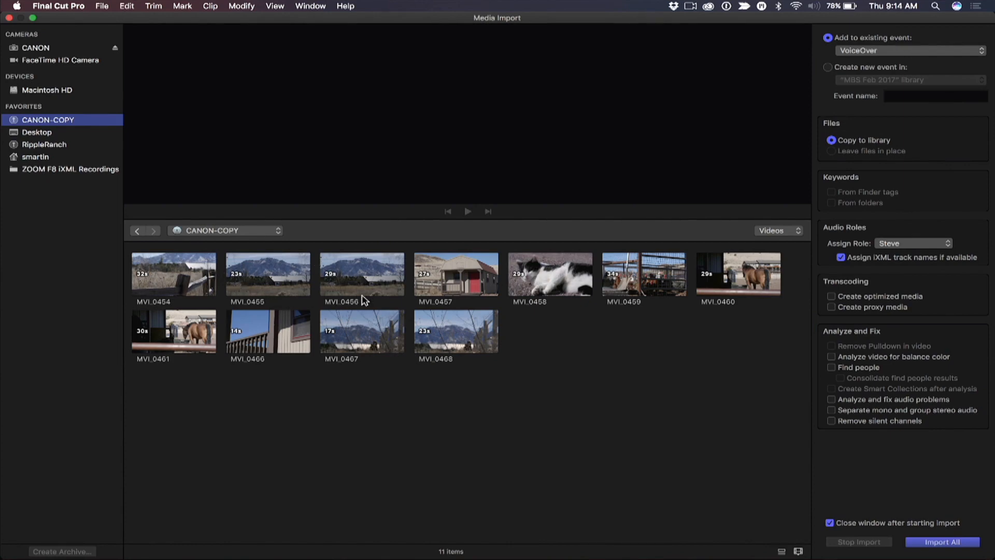
mouse_move(618, 335)
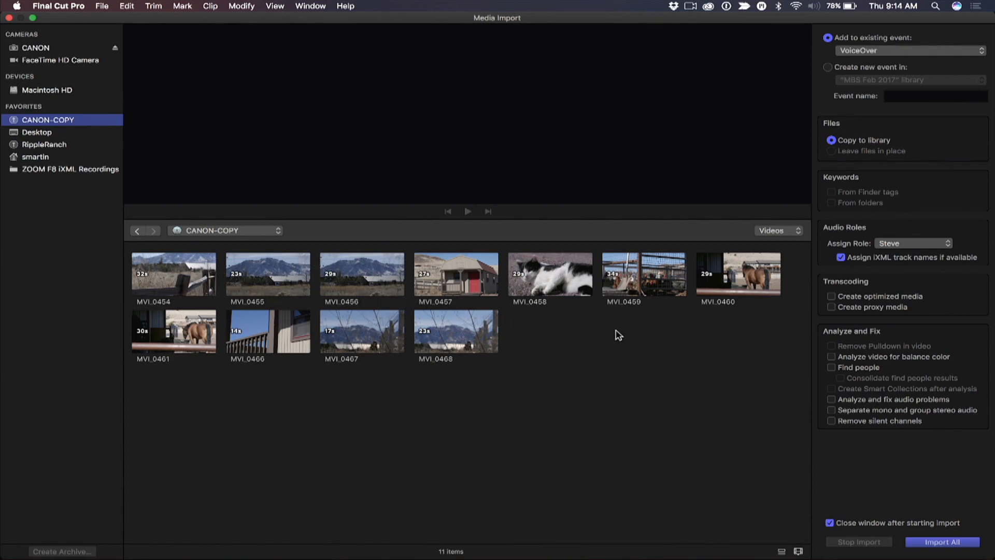
left_click(777, 230)
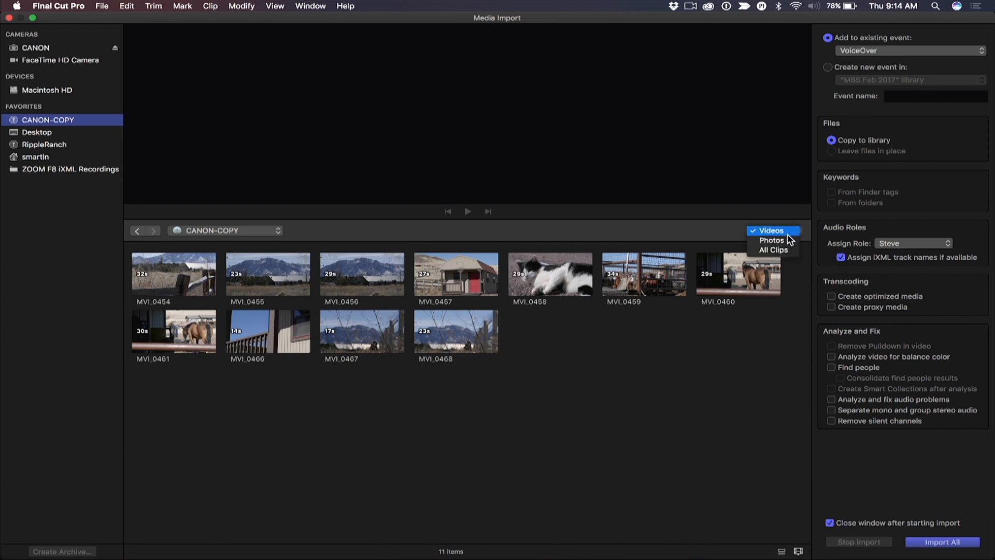
left_click(771, 241)
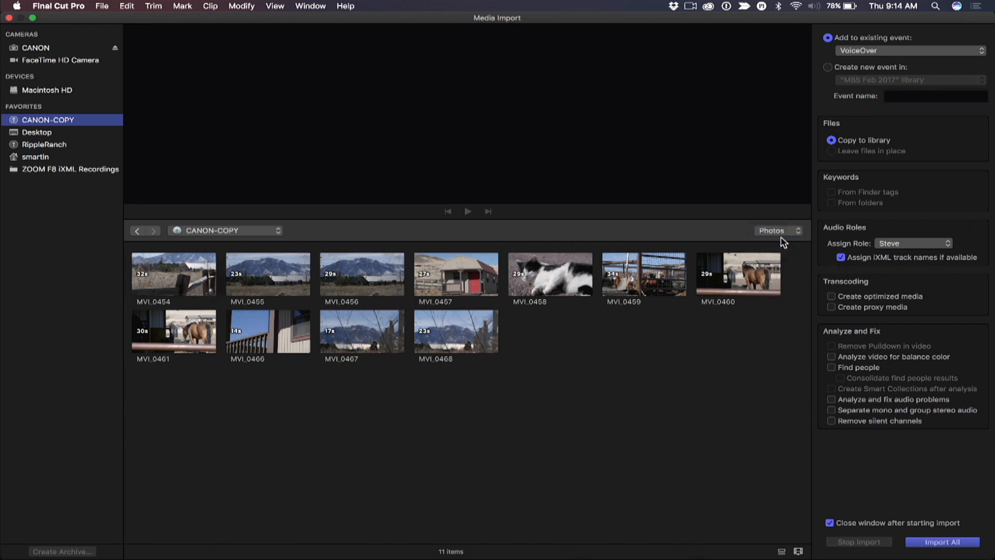
left_click(776, 230)
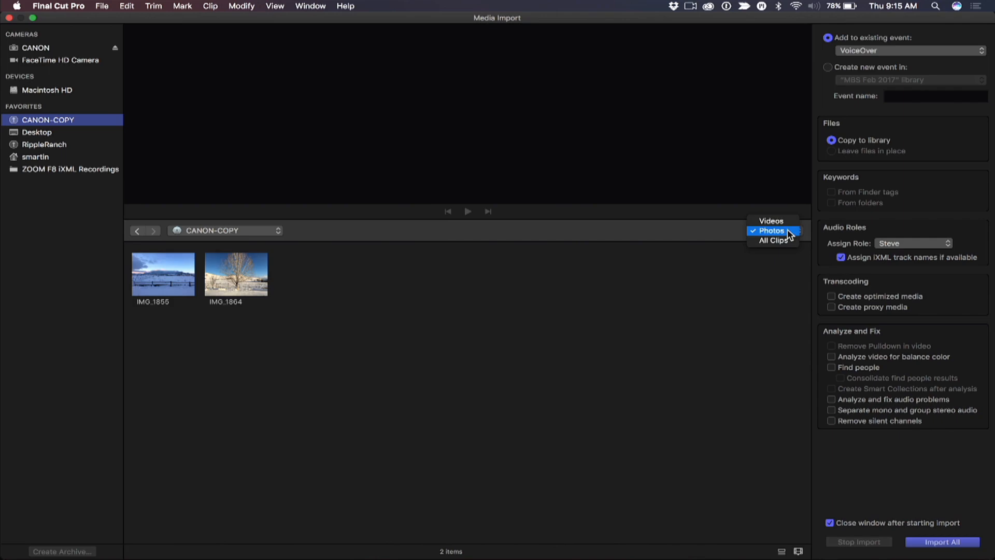
left_click(771, 221)
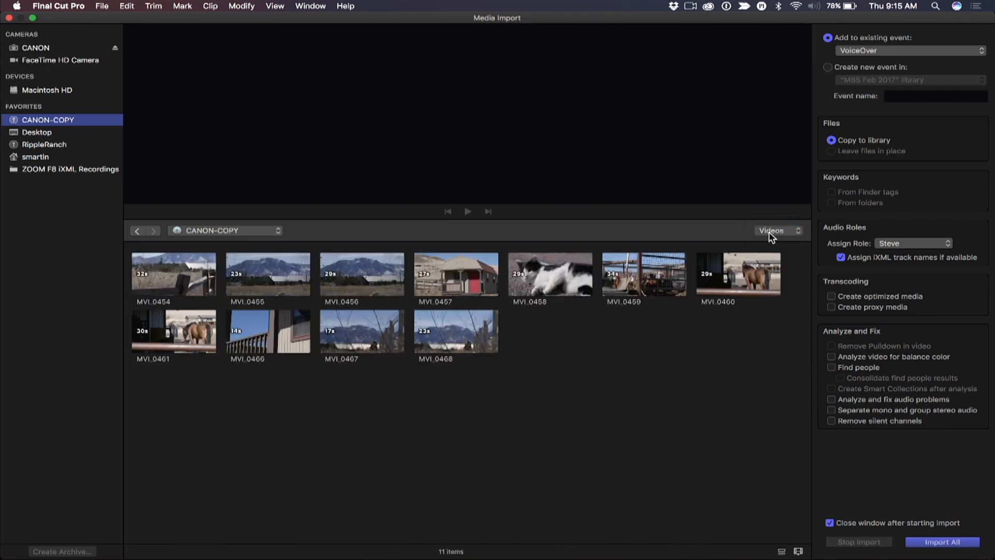